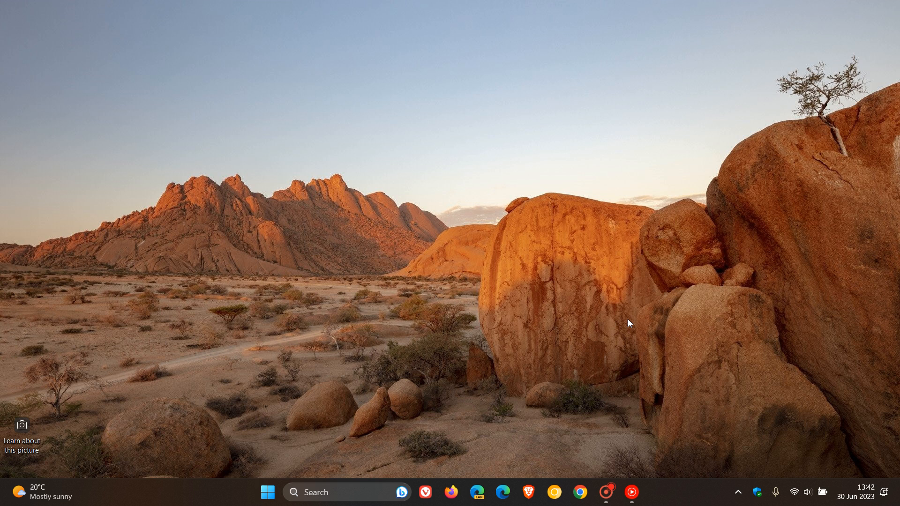
- Launch the Settings app from the Start menu, landing on the System page
left_click(267, 493)
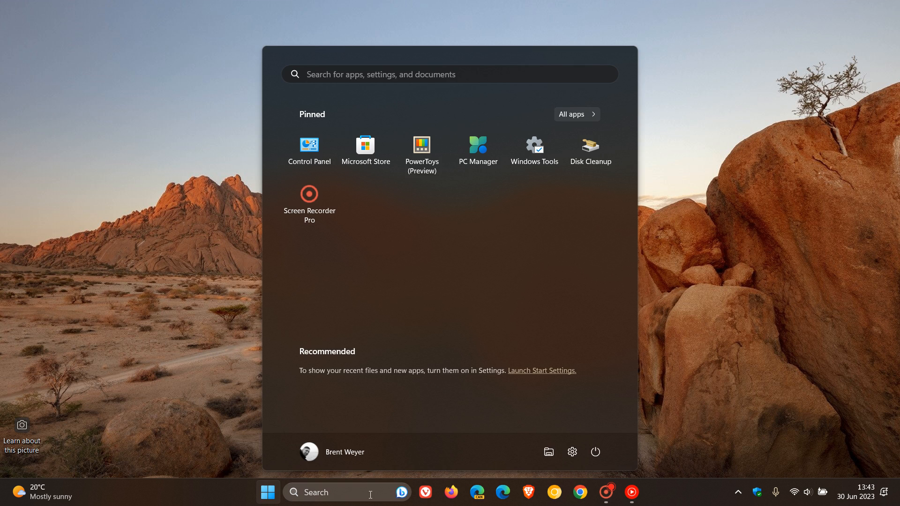
left_click(403, 492)
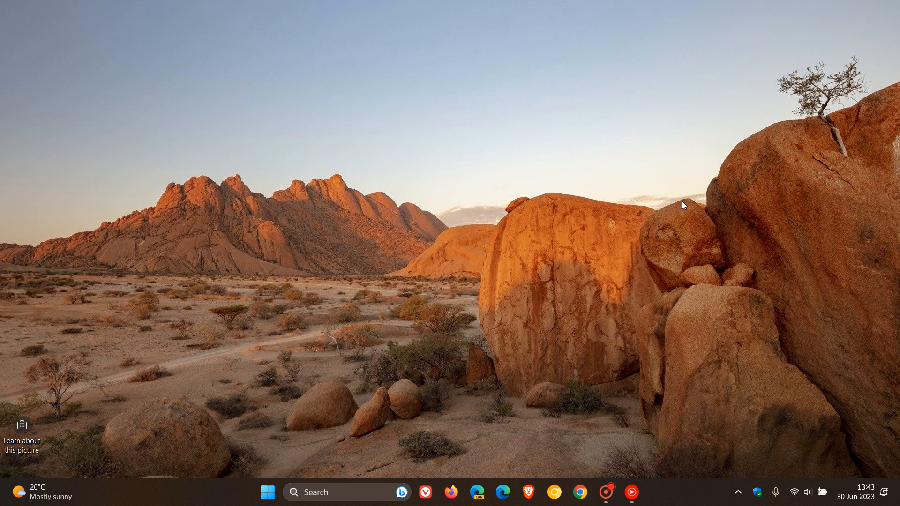
mouse_move(480, 294)
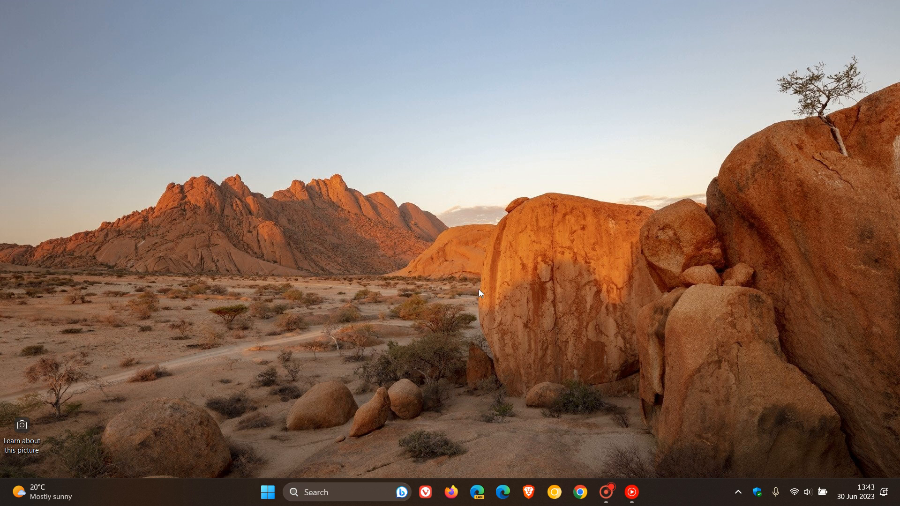
mouse_move(648, 174)
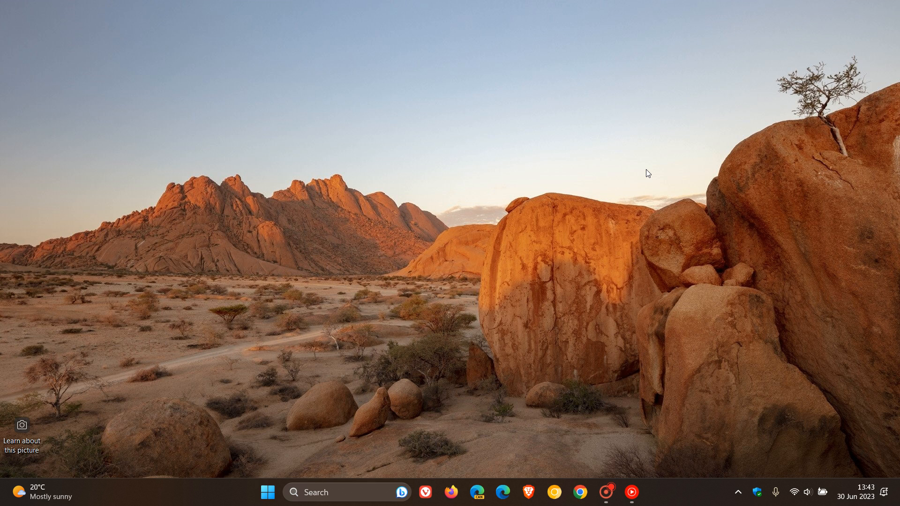
mouse_move(624, 225)
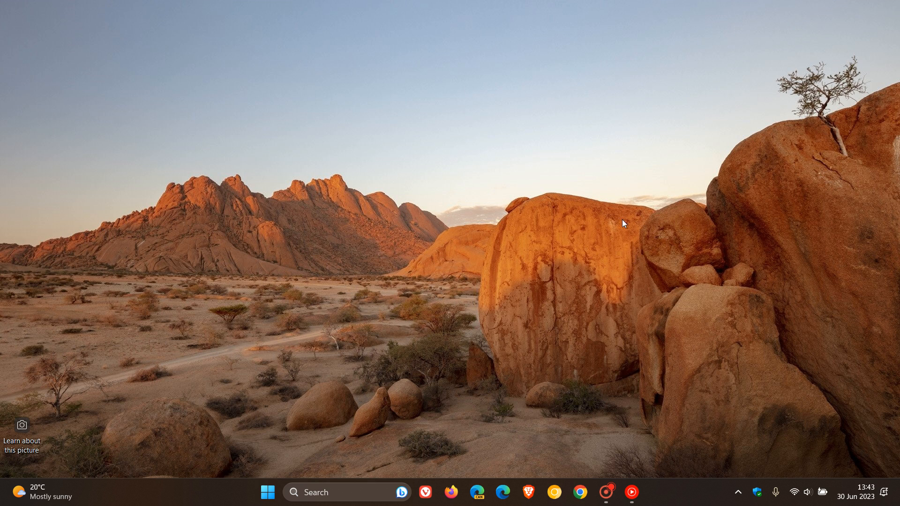
mouse_move(619, 215)
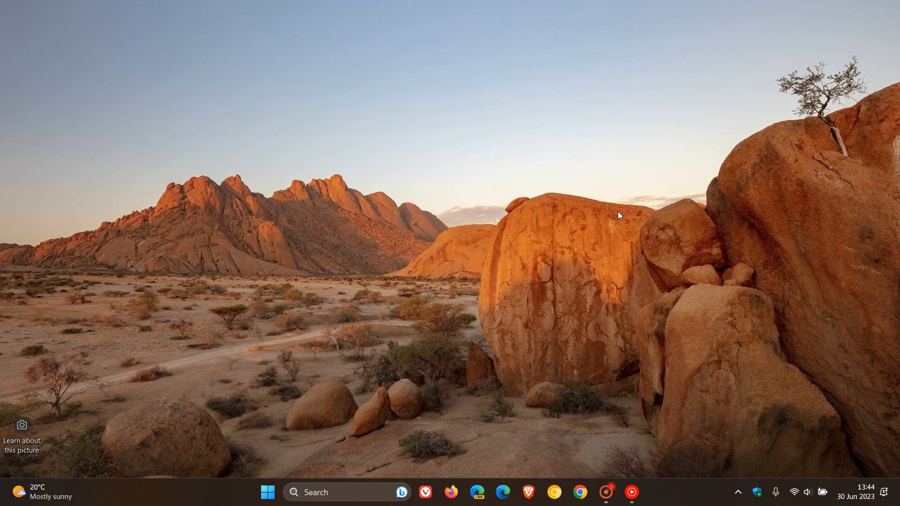
mouse_move(324, 349)
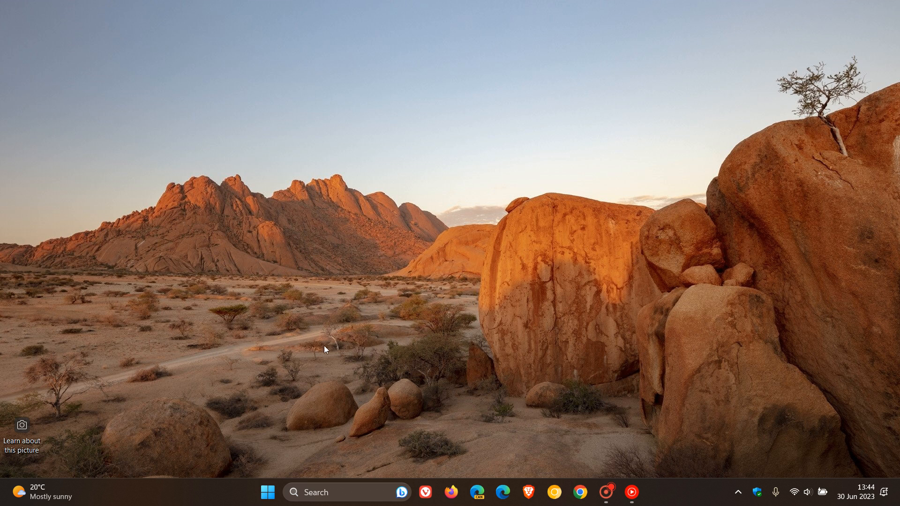
left_click(266, 493)
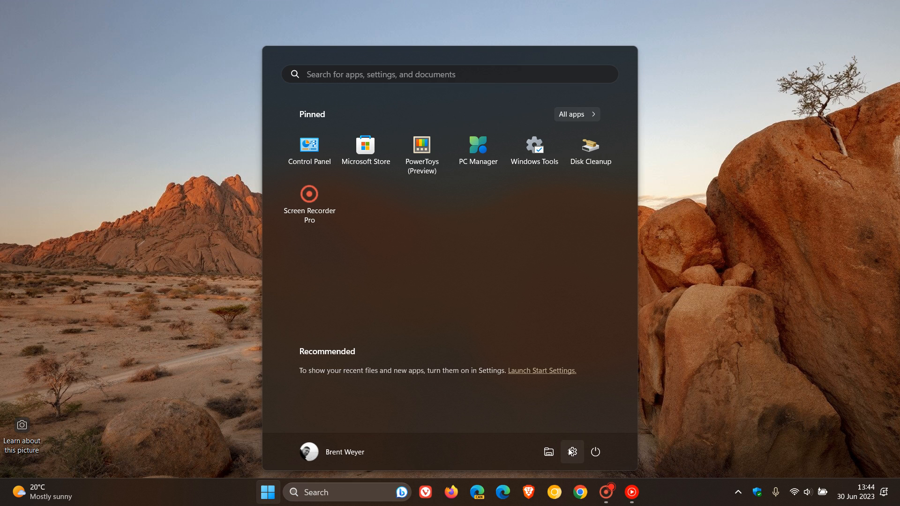
left_click(572, 452)
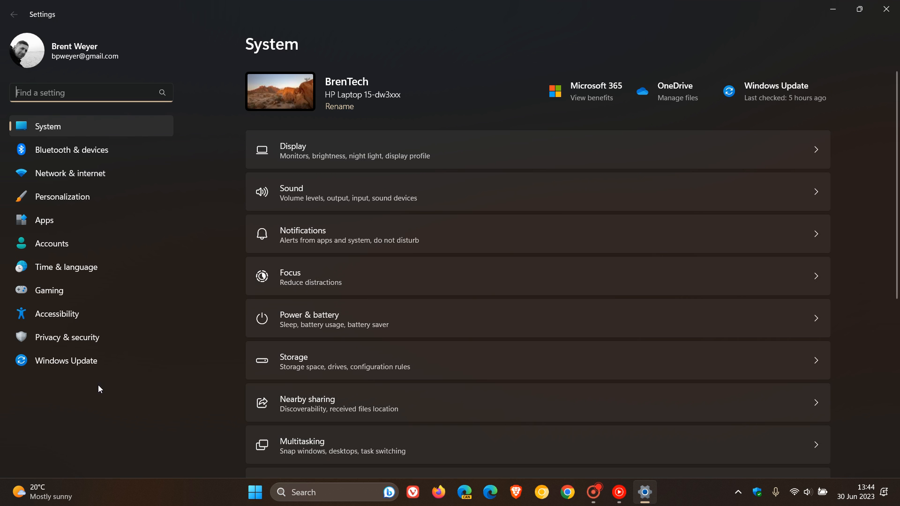
- View the Windows Update history listing the installed quality updates including KB5027303
left_click(65, 360)
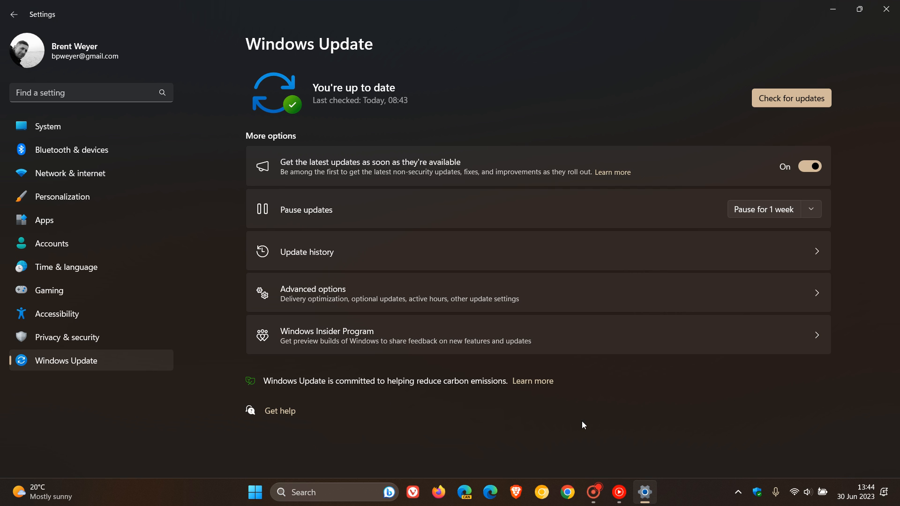
left_click(305, 252)
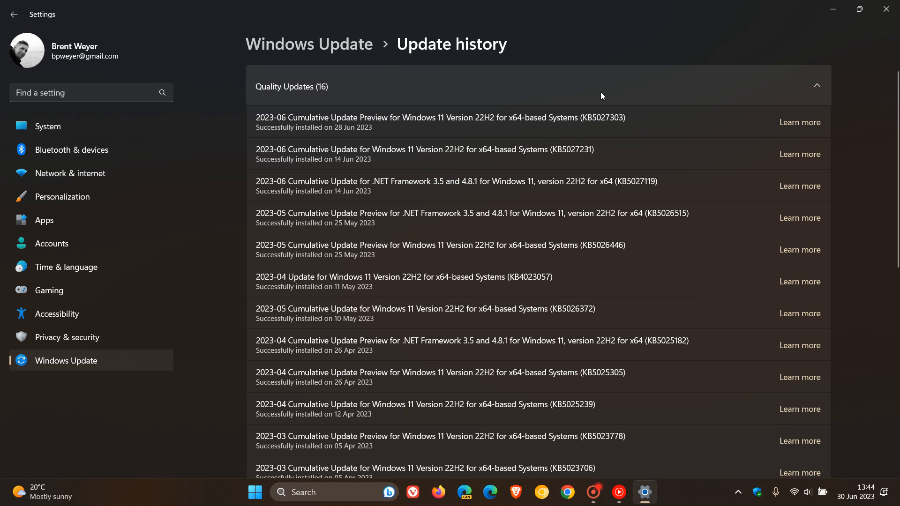
mouse_move(647, 135)
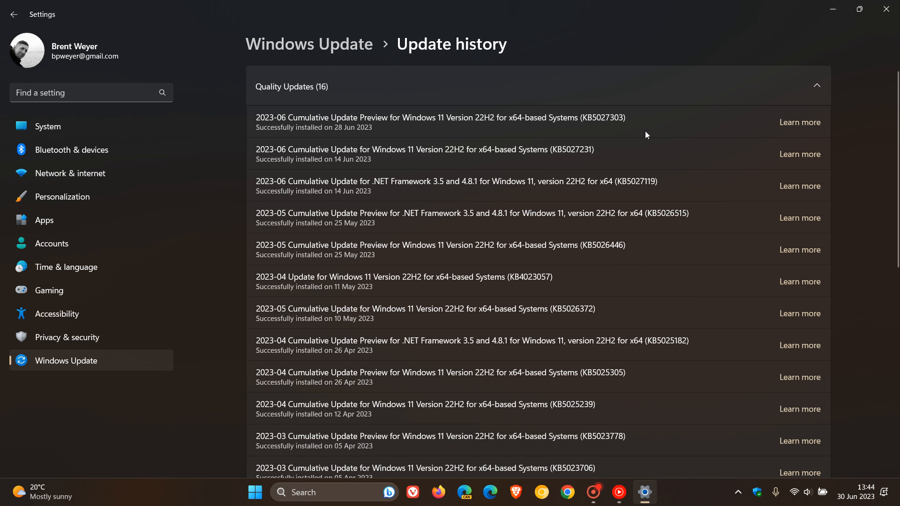
mouse_move(819, 35)
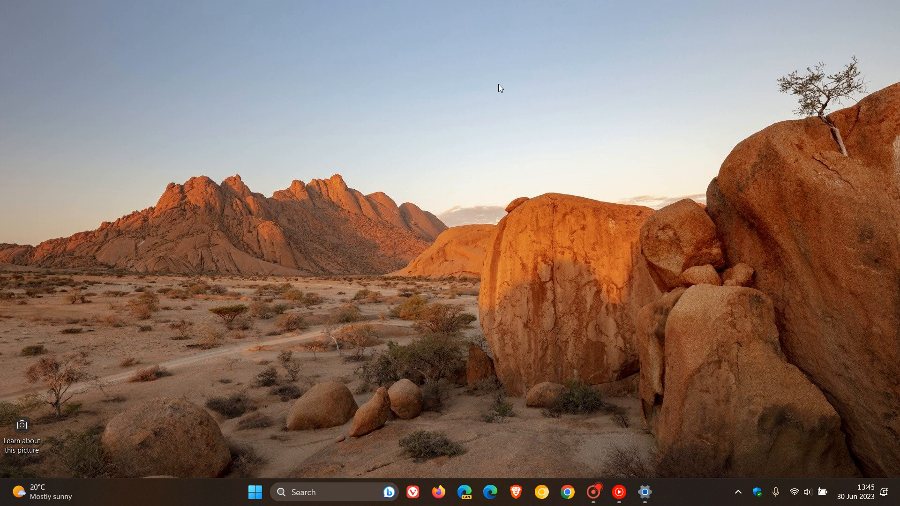
mouse_move(333, 192)
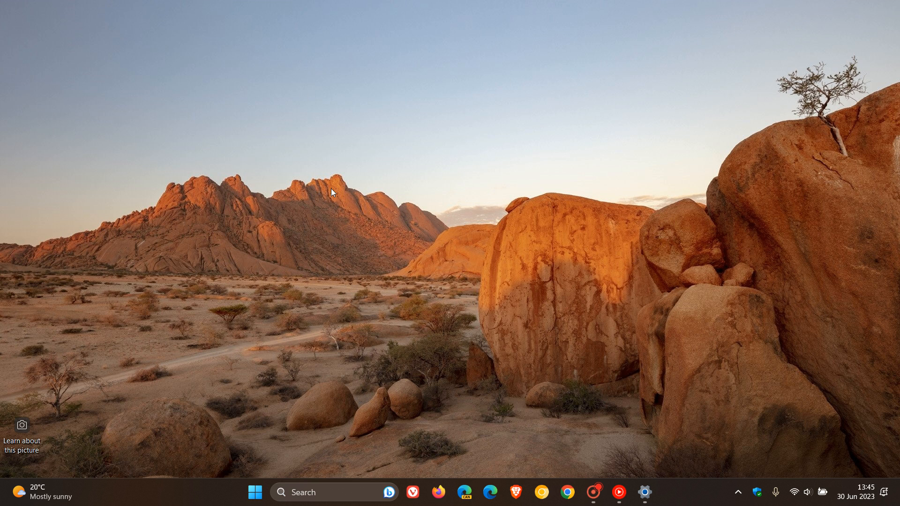